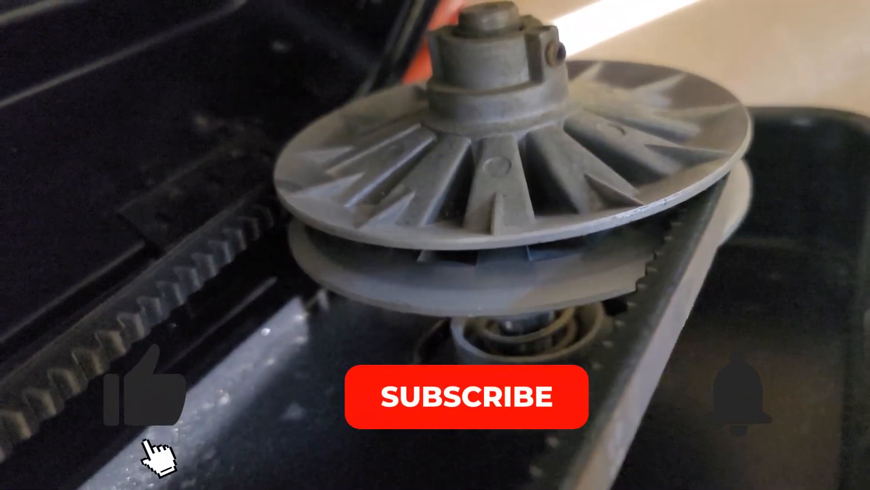
left_click(468, 397)
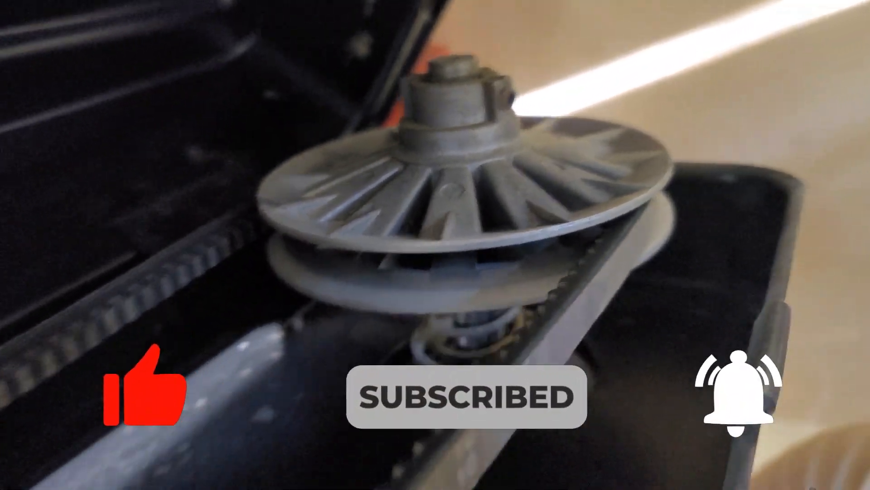